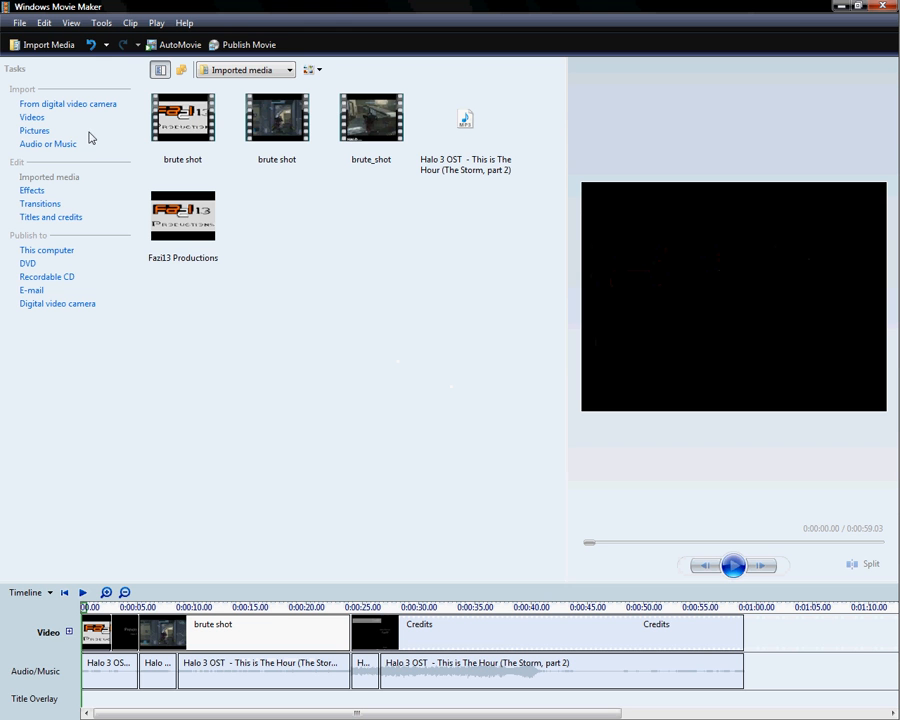
pyautogui.moveTo(266, 264)
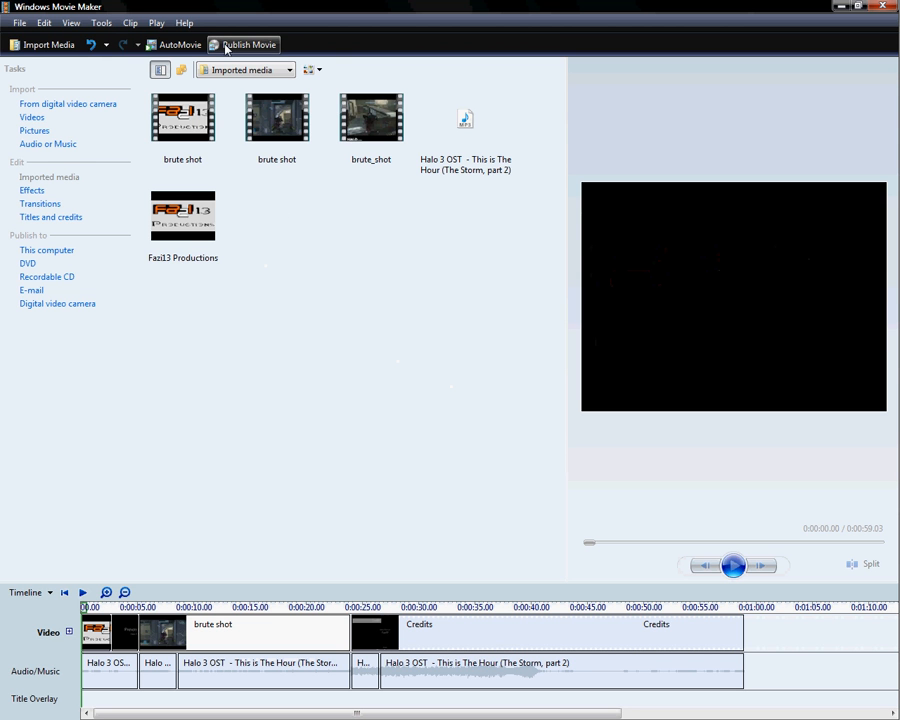
# Begin publishing the finished project as a movie from the toolbar.
pyautogui.click(248, 44)
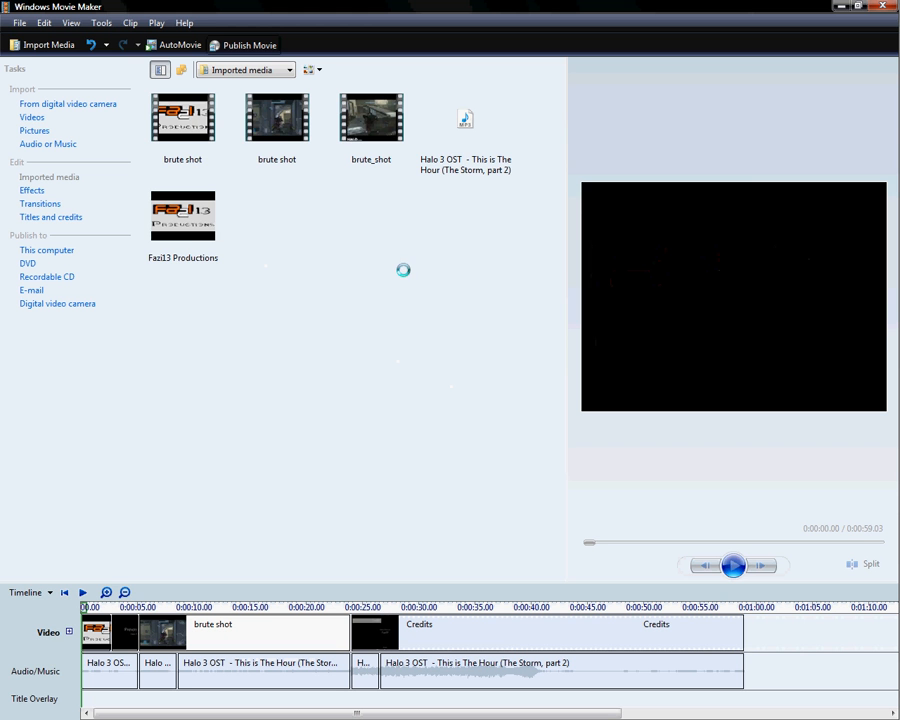
# Publish to this computer, naming the movie Halo 3_Brute Shot saved on the Desktop.
pyautogui.click(248, 44)
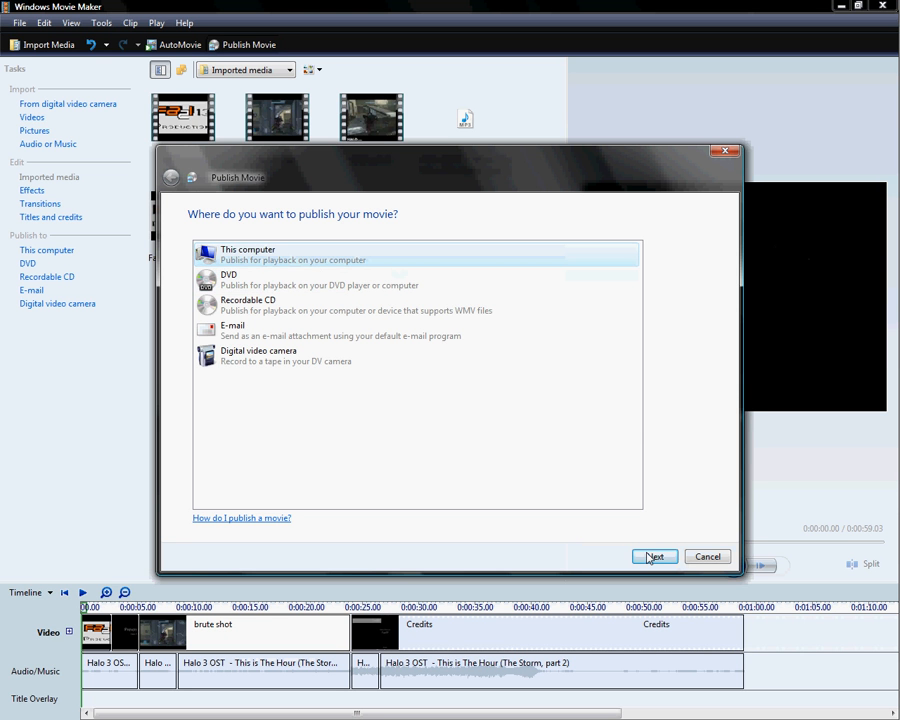
pyautogui.click(654, 556)
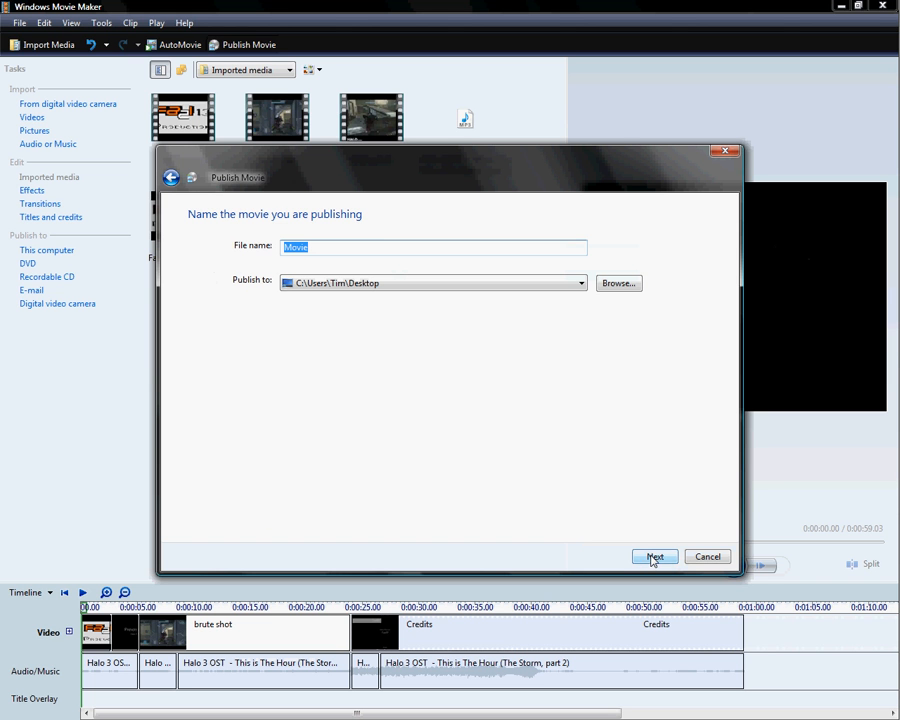
pyautogui.moveTo(460, 470)
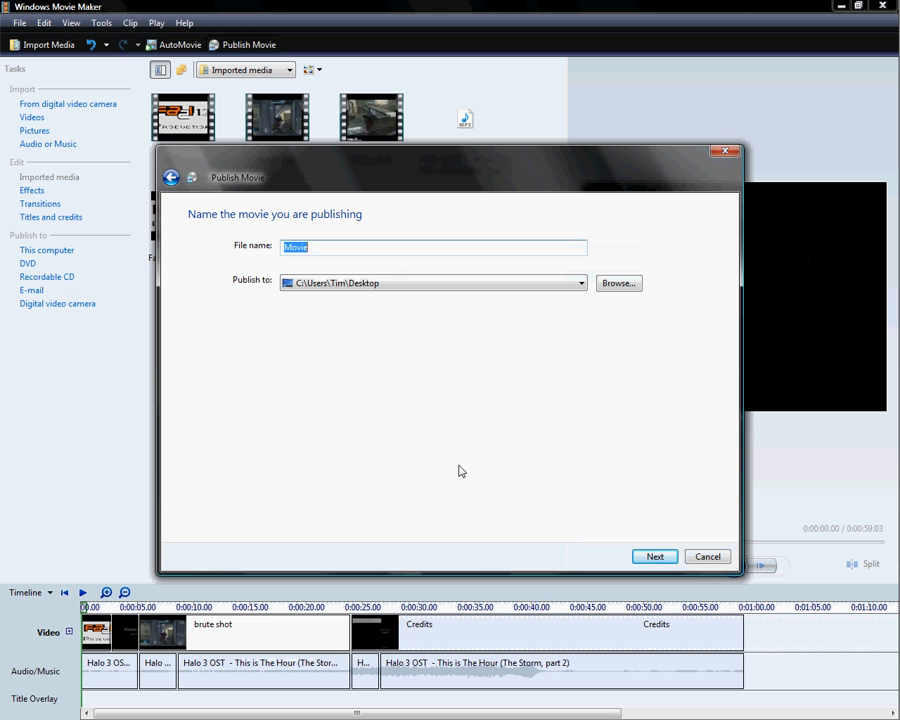
pyautogui.write('Halo 3_Brute Shot')
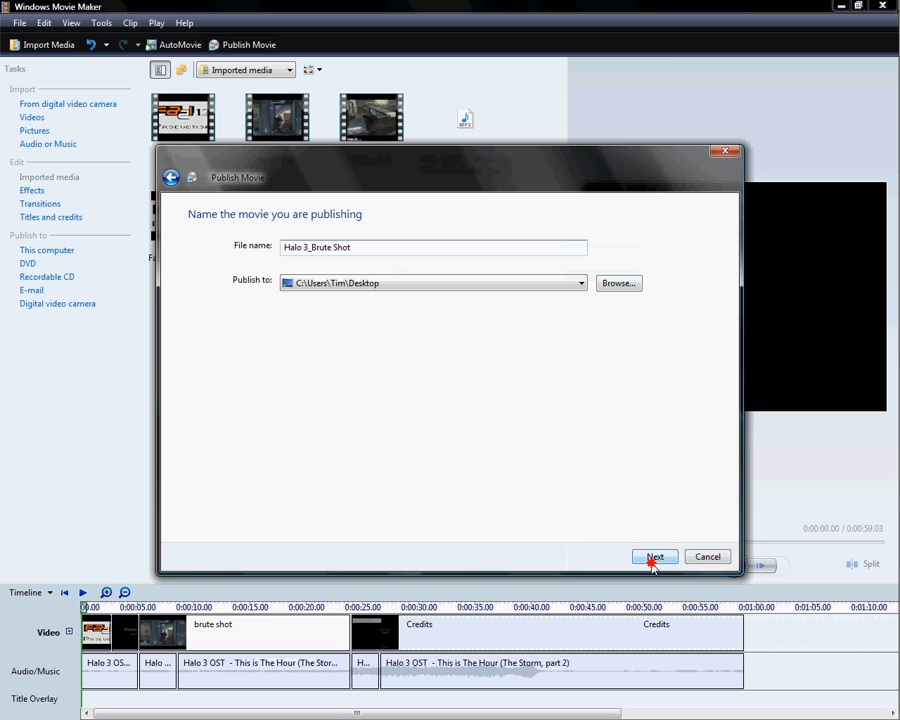
pyautogui.click(656, 556)
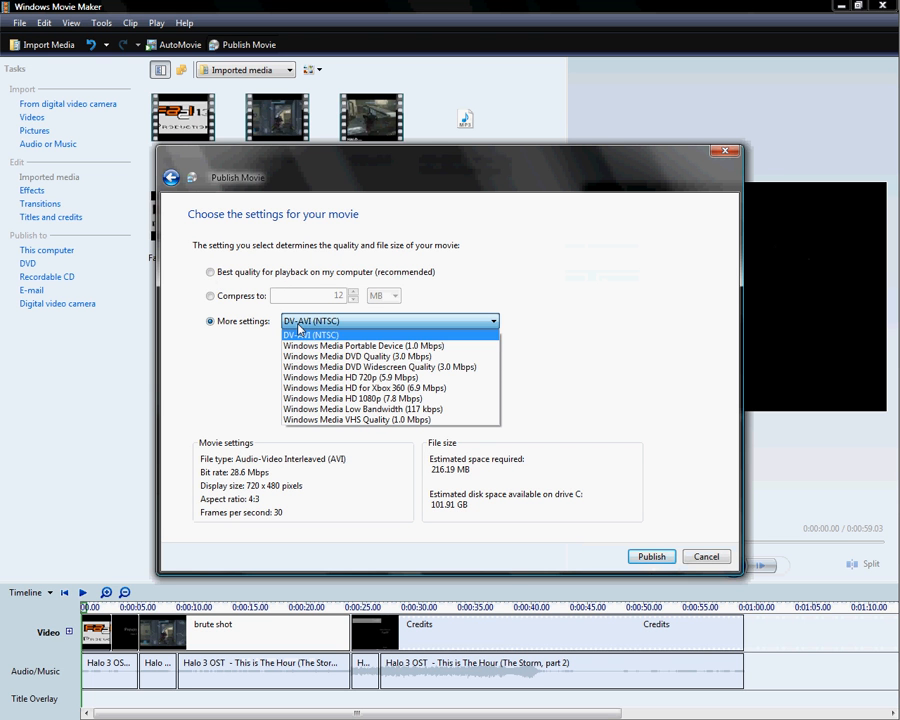
pyautogui.moveTo(388, 368)
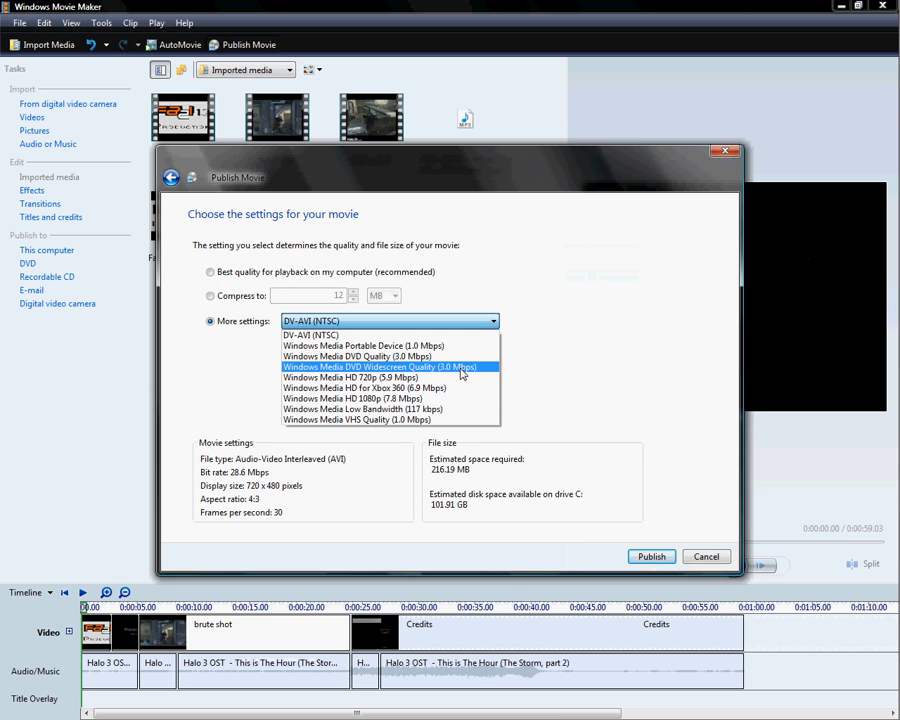
pyautogui.moveTo(390, 398)
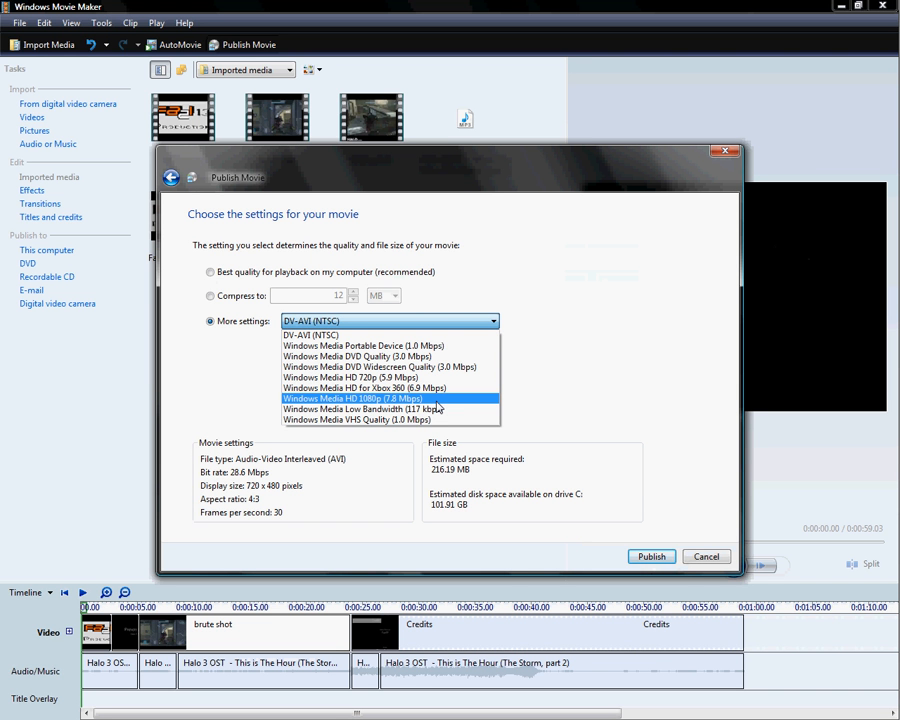
# Choose Windows Media HD 1080p (7.8 Mbps) under More settings as the quality.
pyautogui.click(354, 398)
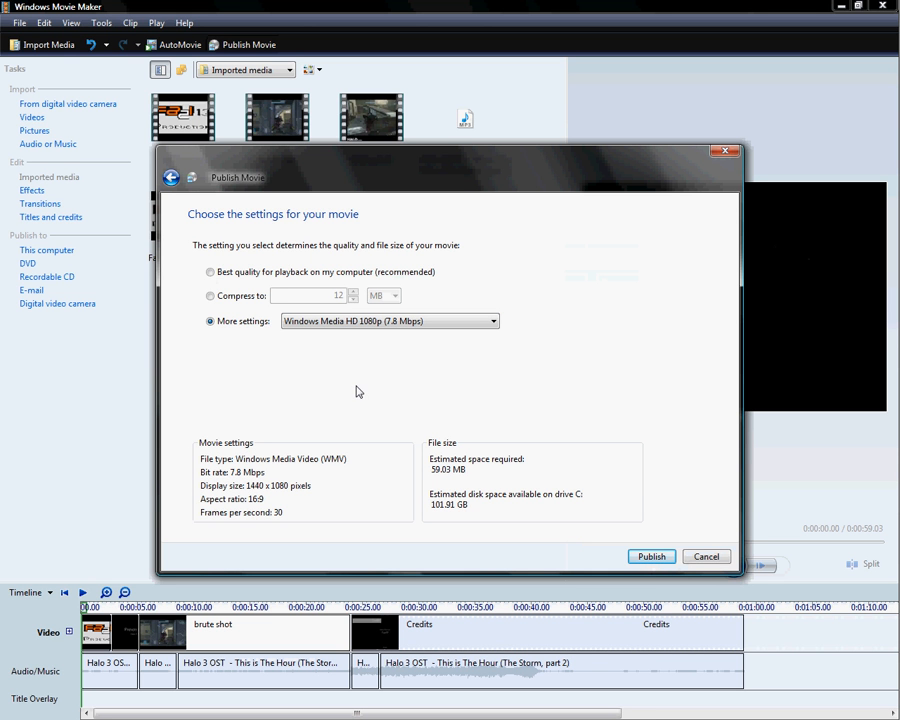
pyautogui.click(388, 320)
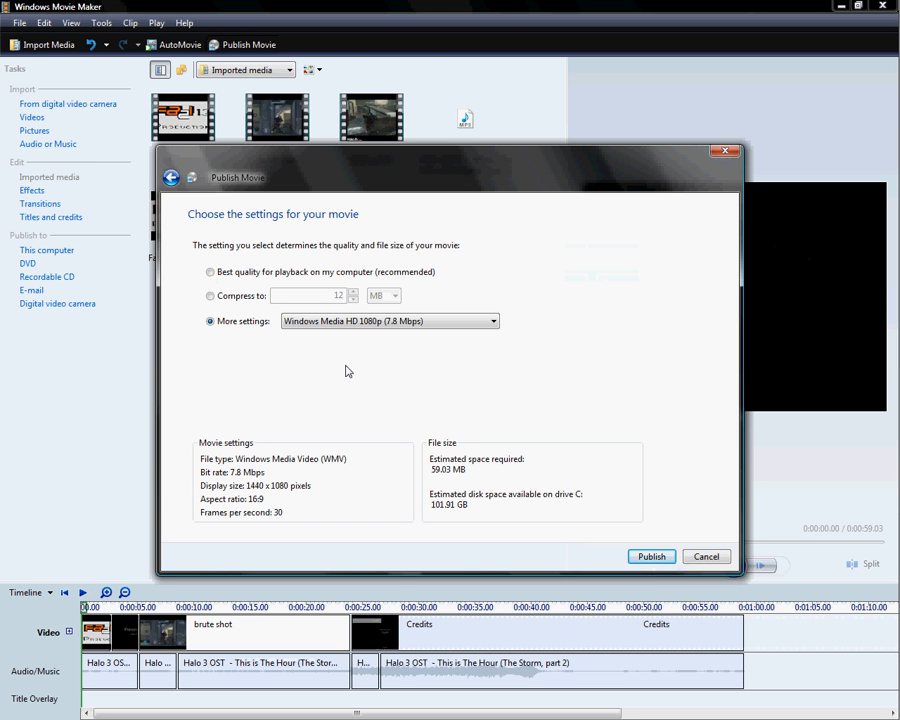
pyautogui.moveTo(472, 380)
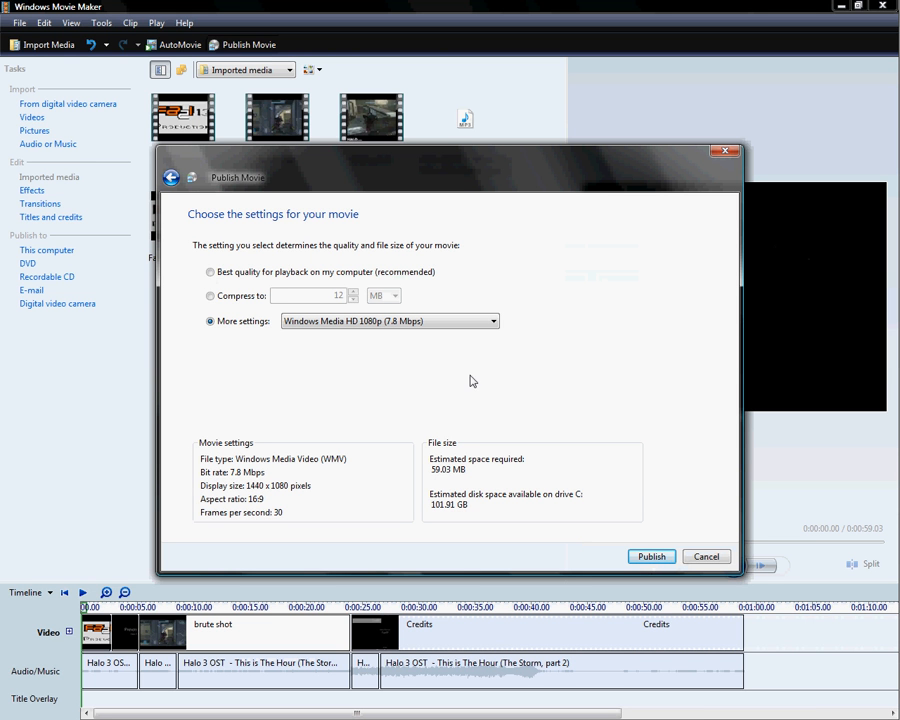
pyautogui.moveTo(434, 476)
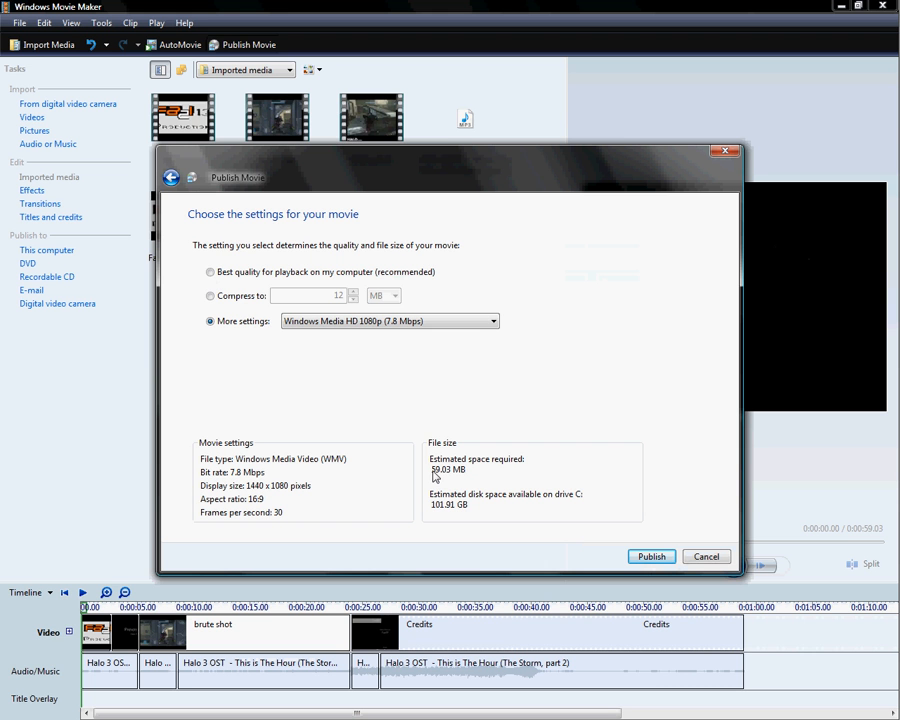
pyautogui.moveTo(436, 404)
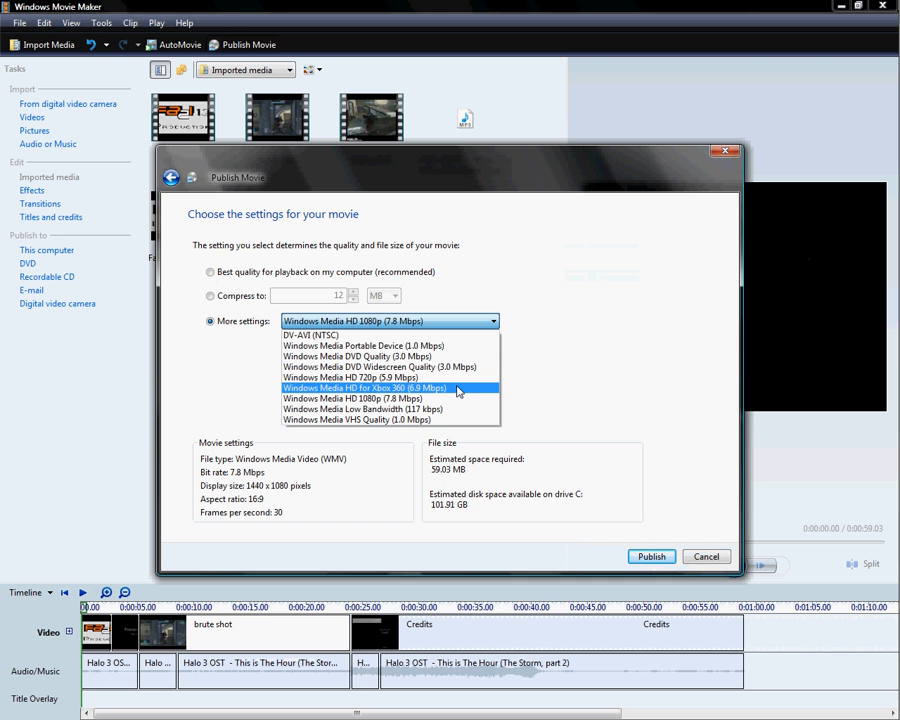
pyautogui.moveTo(452, 396)
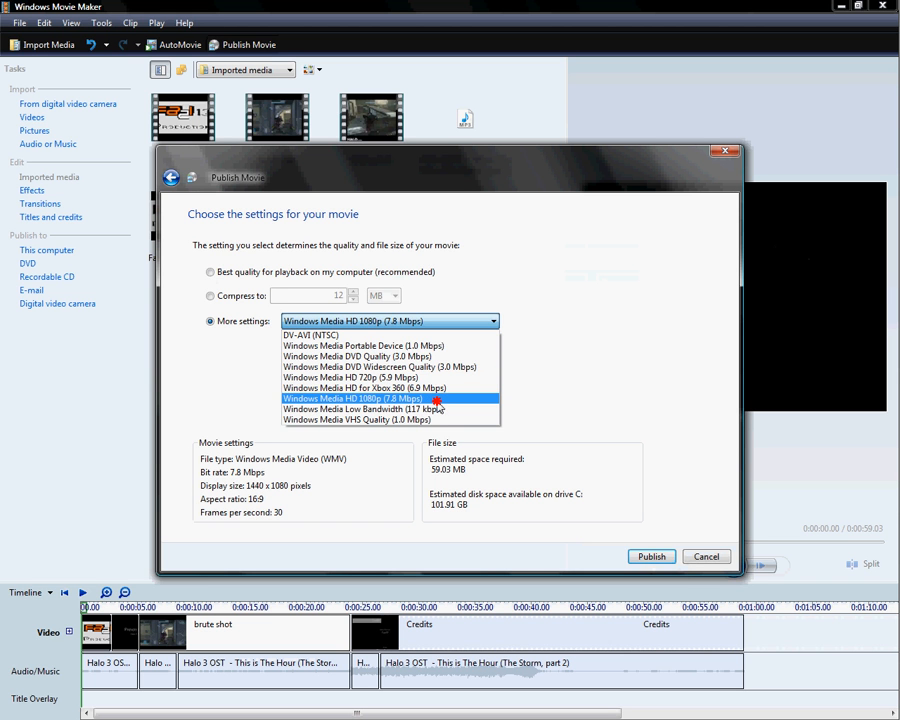
# Keep Windows Media HD 1080p and publish Halo 3_Brute Shot to the Desktop.
pyautogui.click(388, 398)
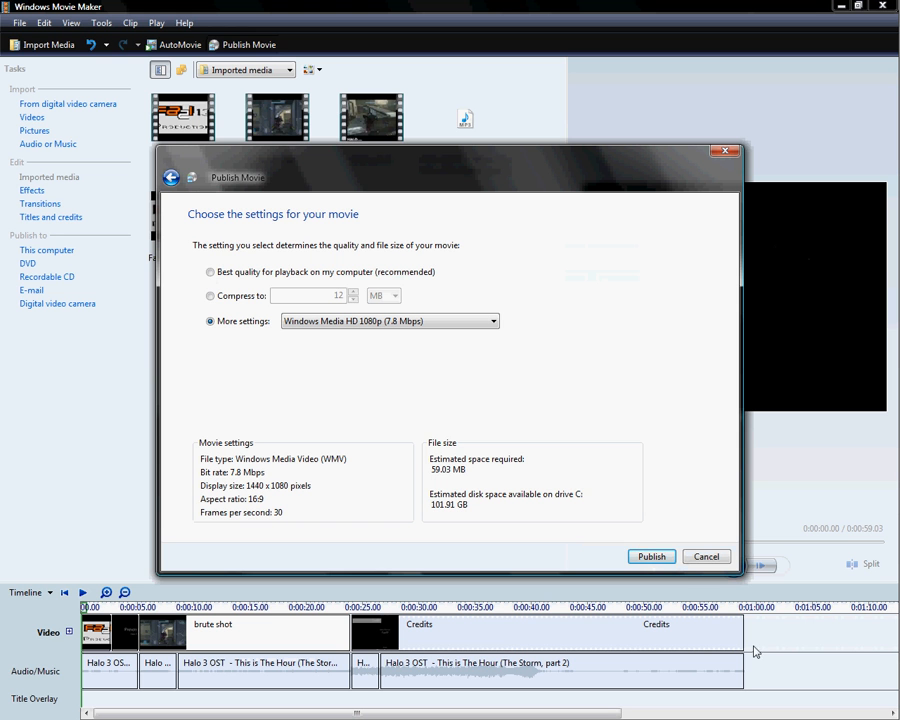
pyautogui.moveTo(440, 486)
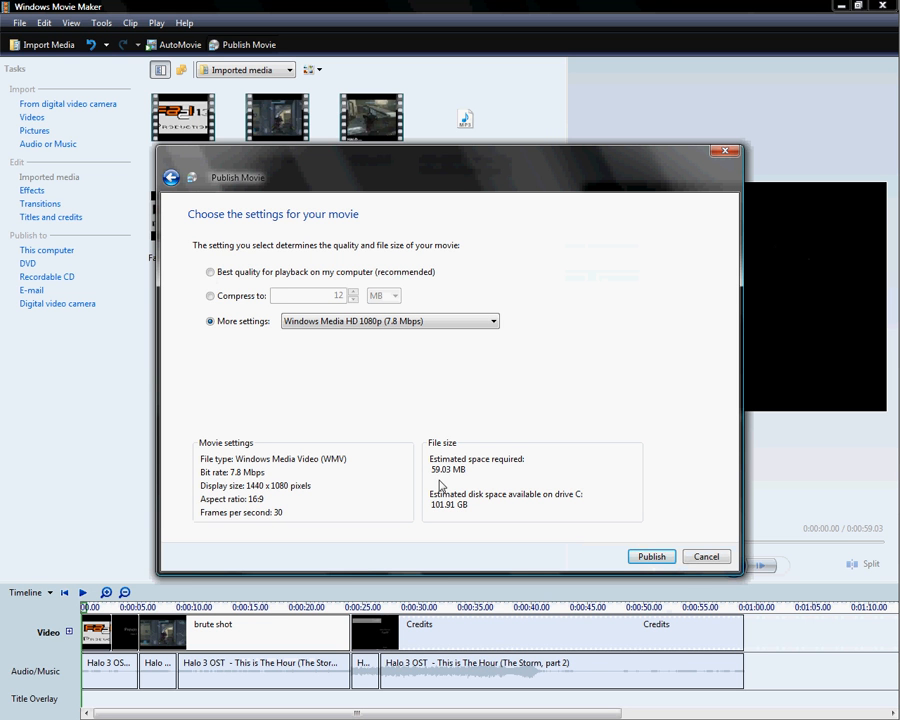
pyautogui.moveTo(624, 540)
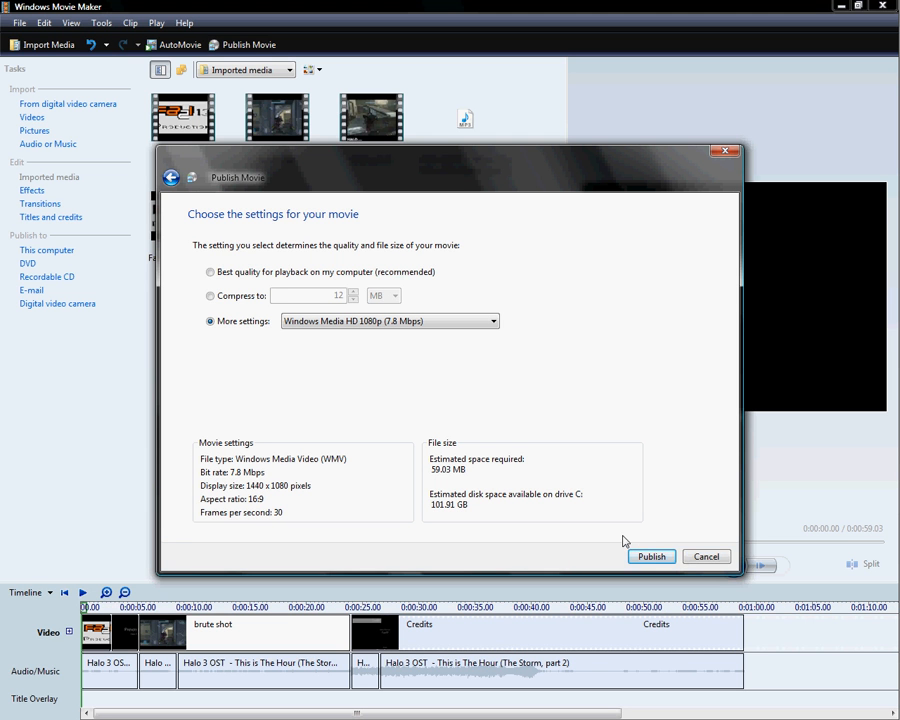
pyautogui.click(652, 556)
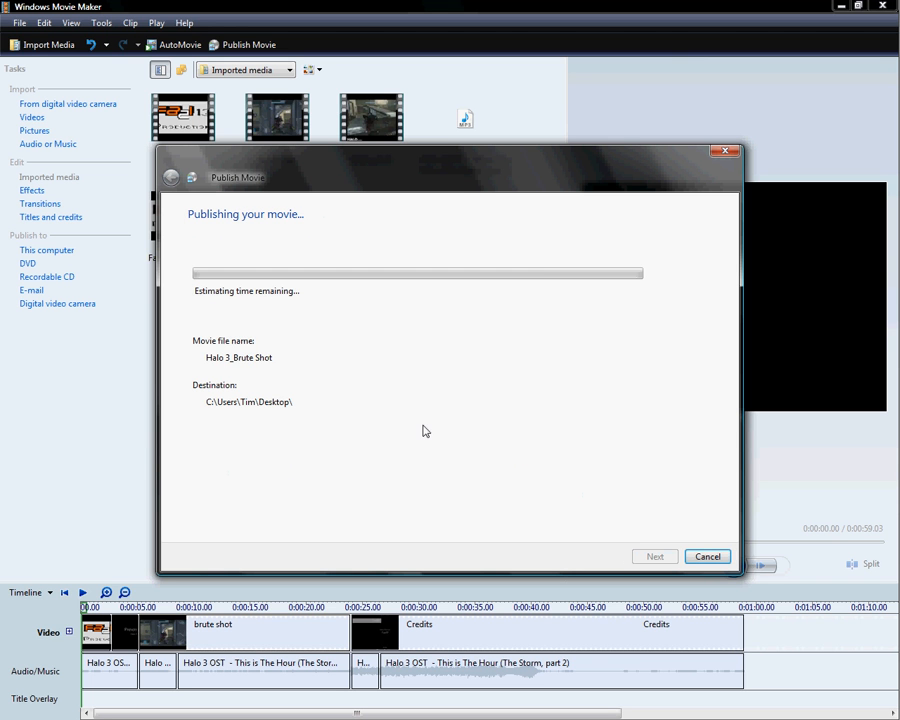
pyautogui.moveTo(428, 404)
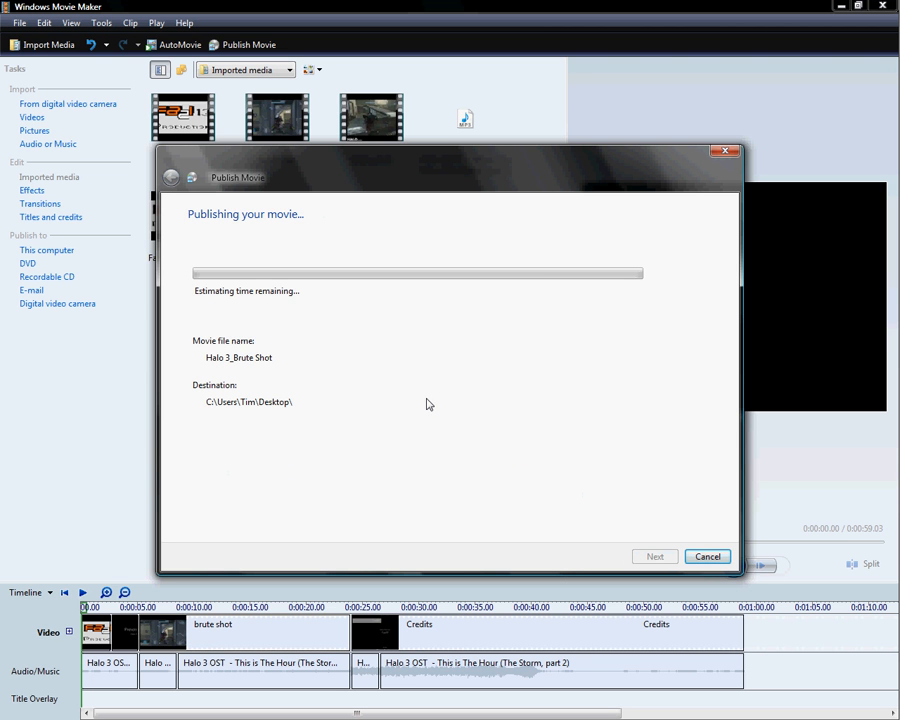